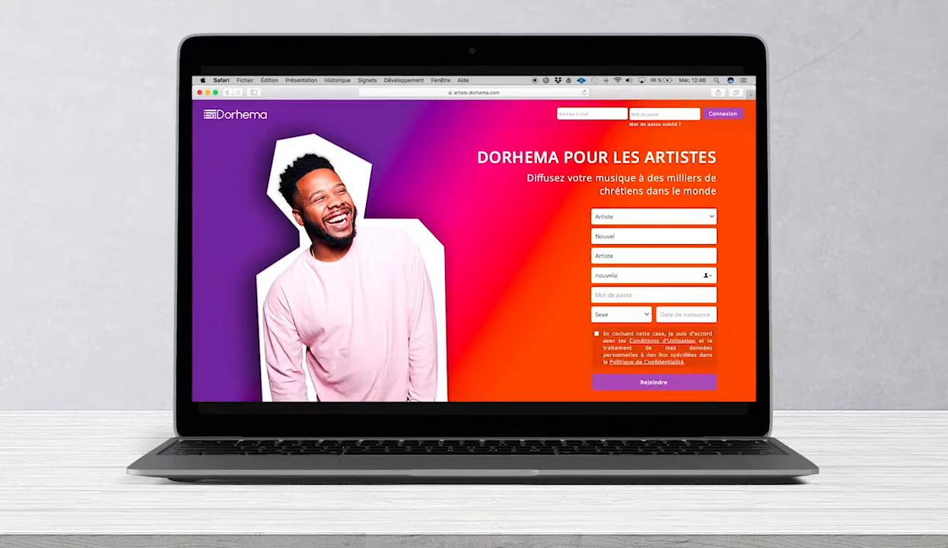
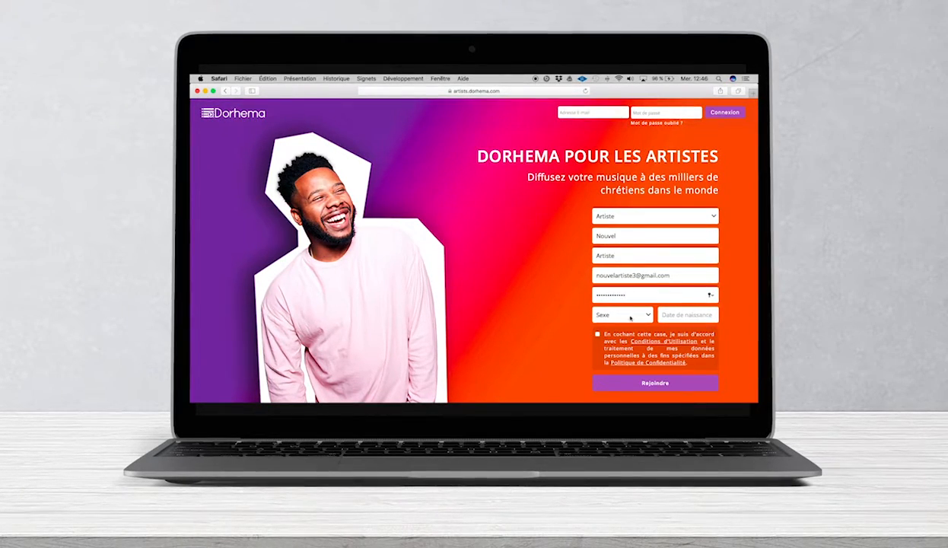
click(598, 334)
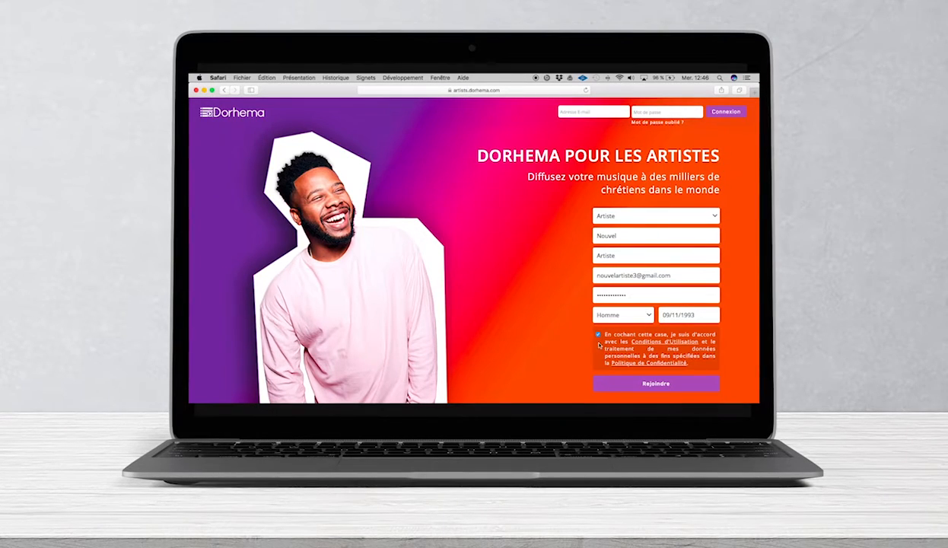
click(656, 384)
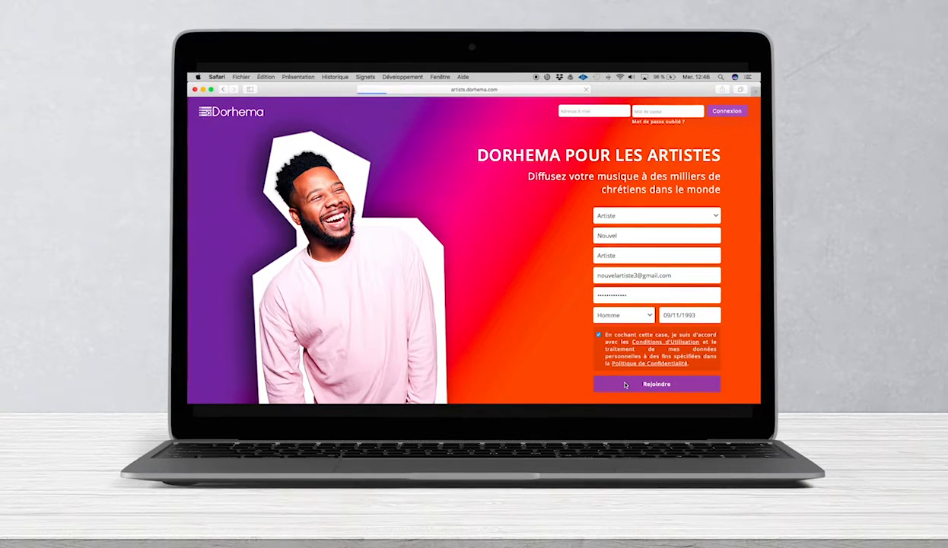
click(656, 383)
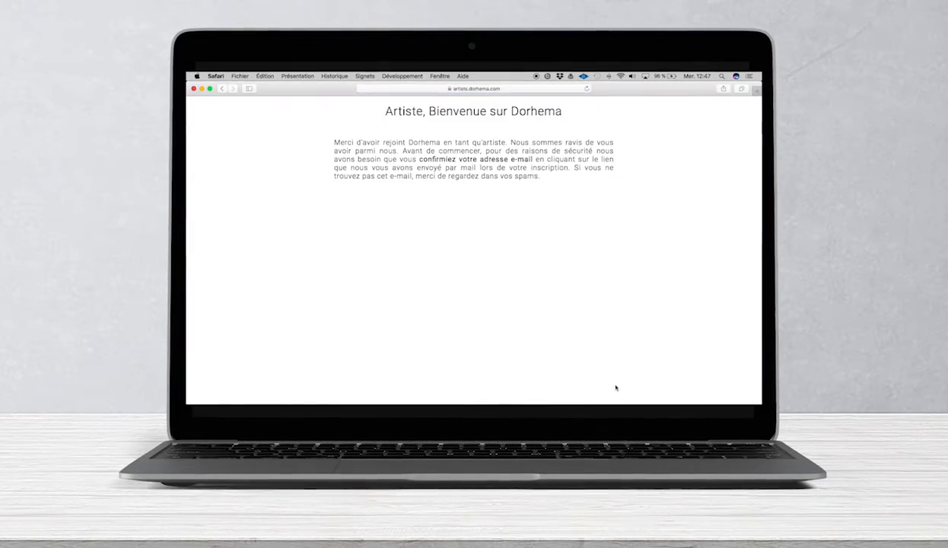
text(gmail)
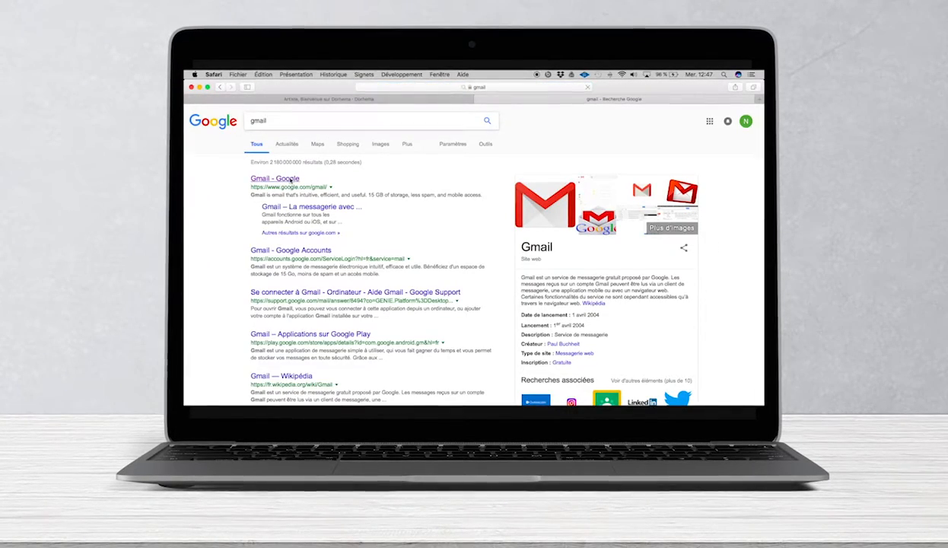
Open Gmail and confirm the email address from the 'Bienvenue sur Dorhema' message
click(275, 178)
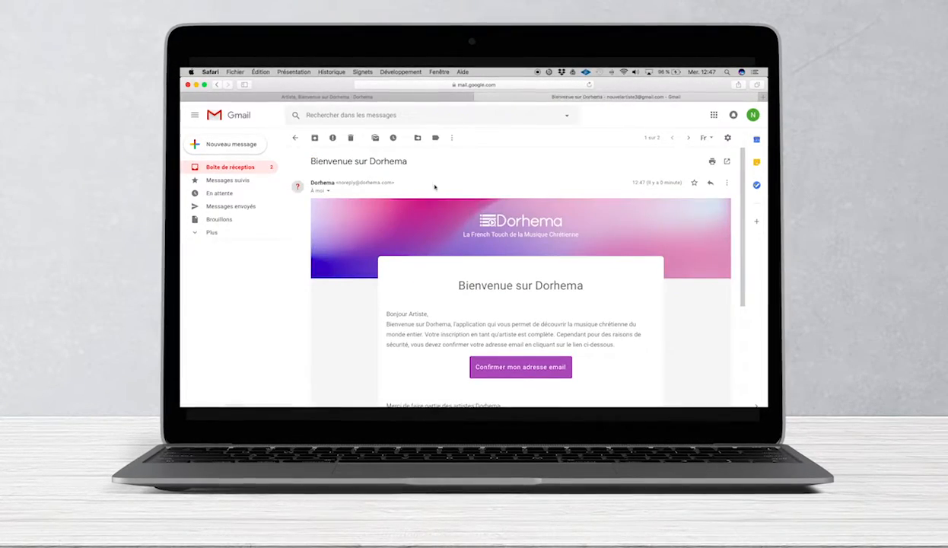
click(520, 367)
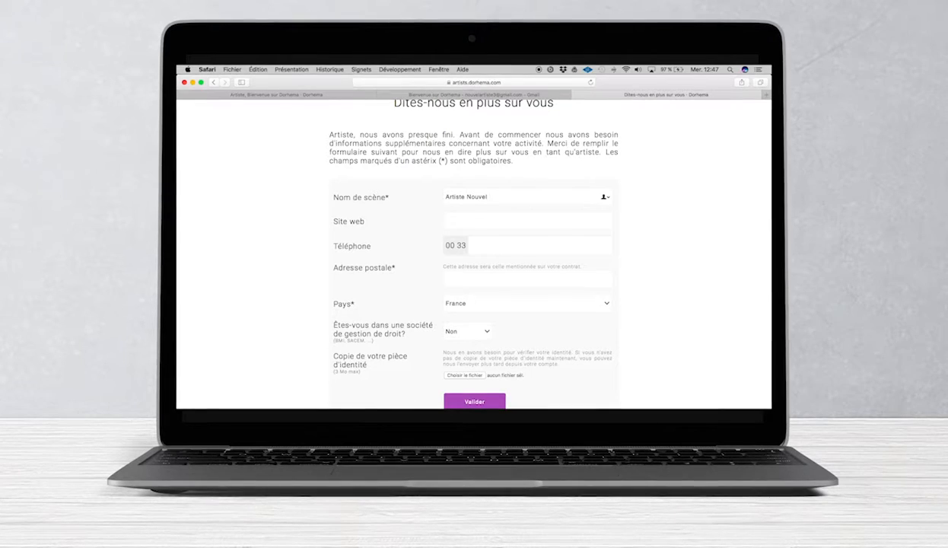
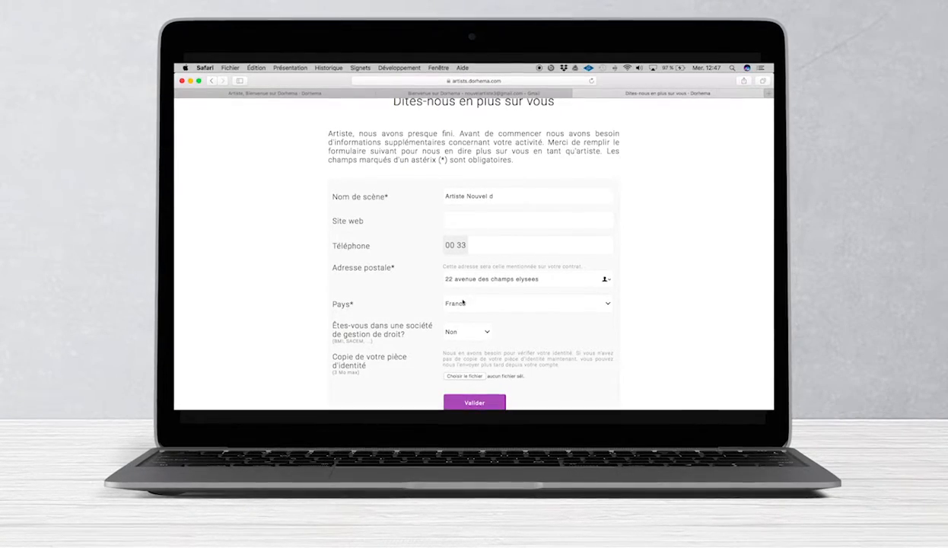
Submit stage name, website and postal address, then accept and confirm the licence contract
click(467, 331)
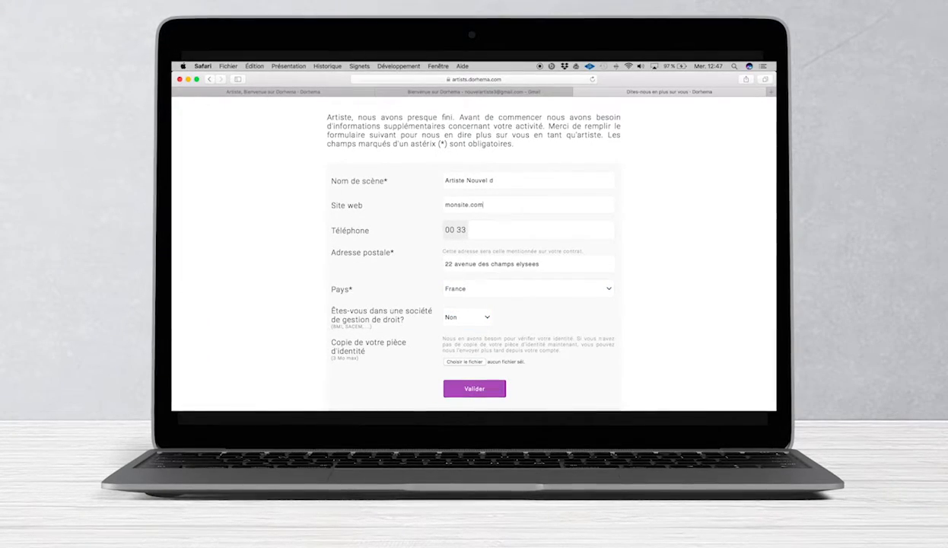
click(475, 388)
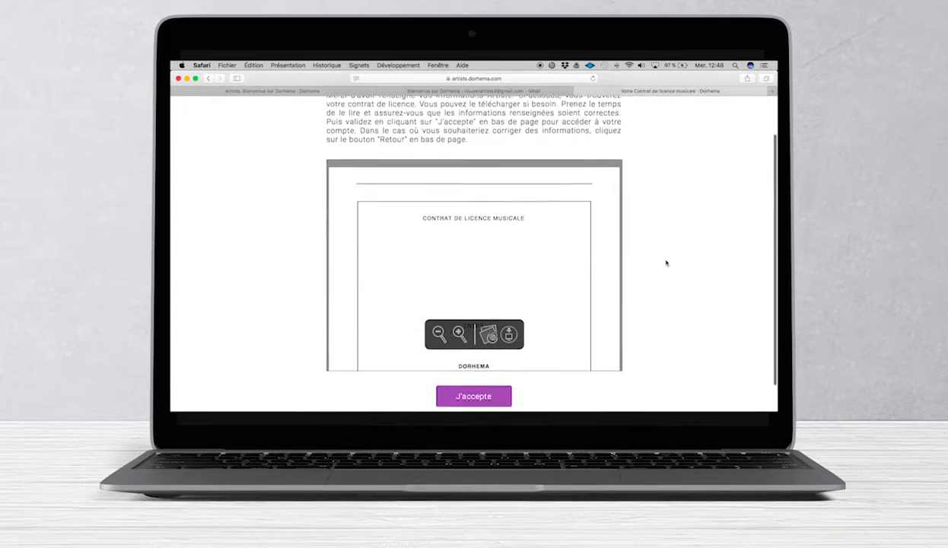
click(473, 395)
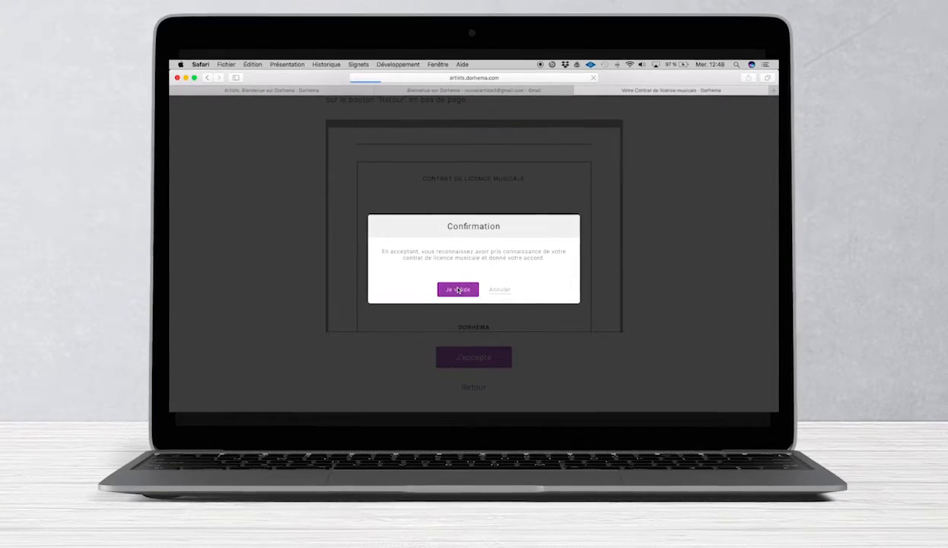
click(457, 290)
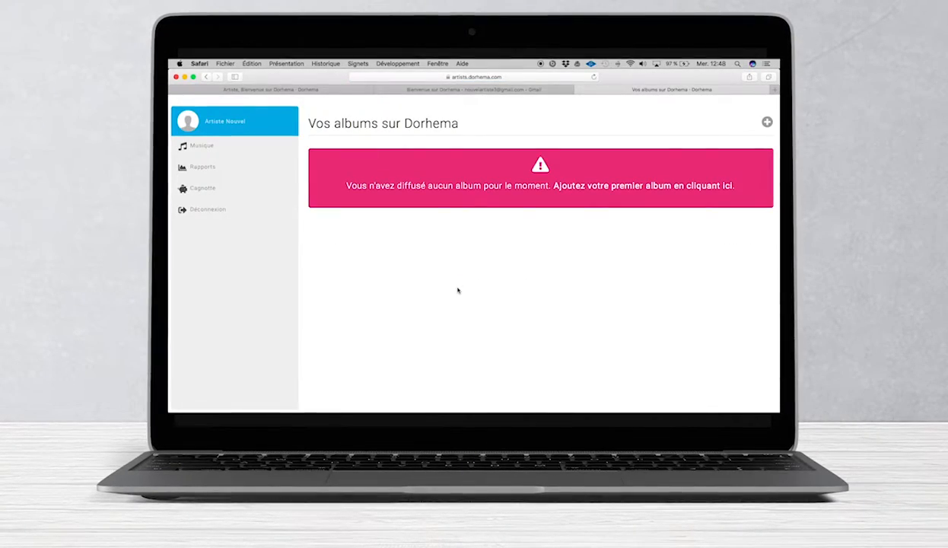